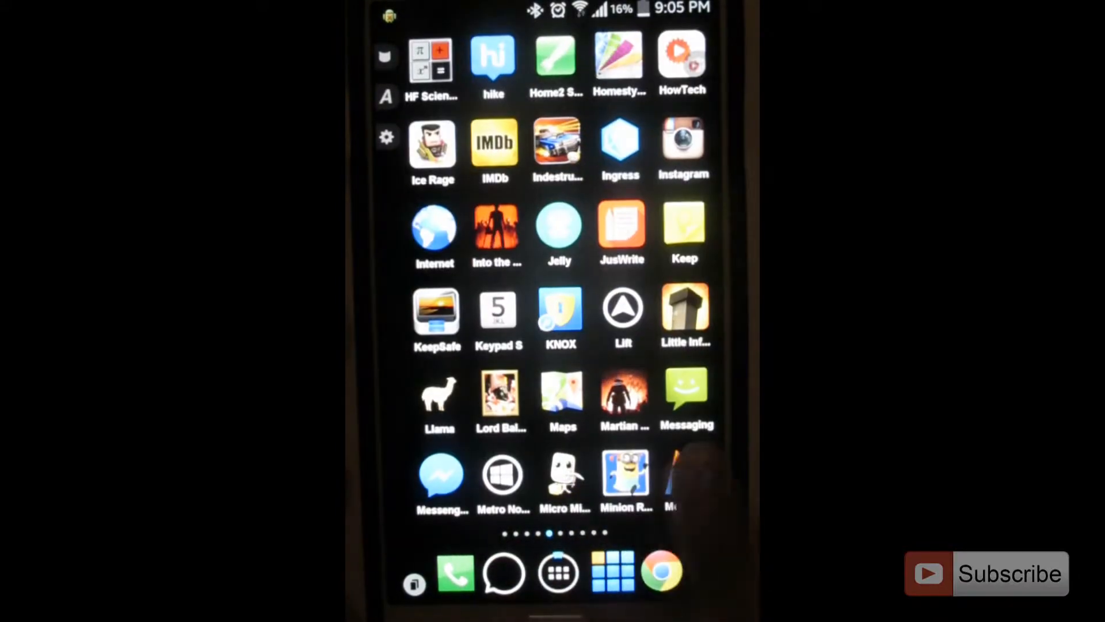
Open Settings from the app drawer and show the General category
scroll("left", 3)
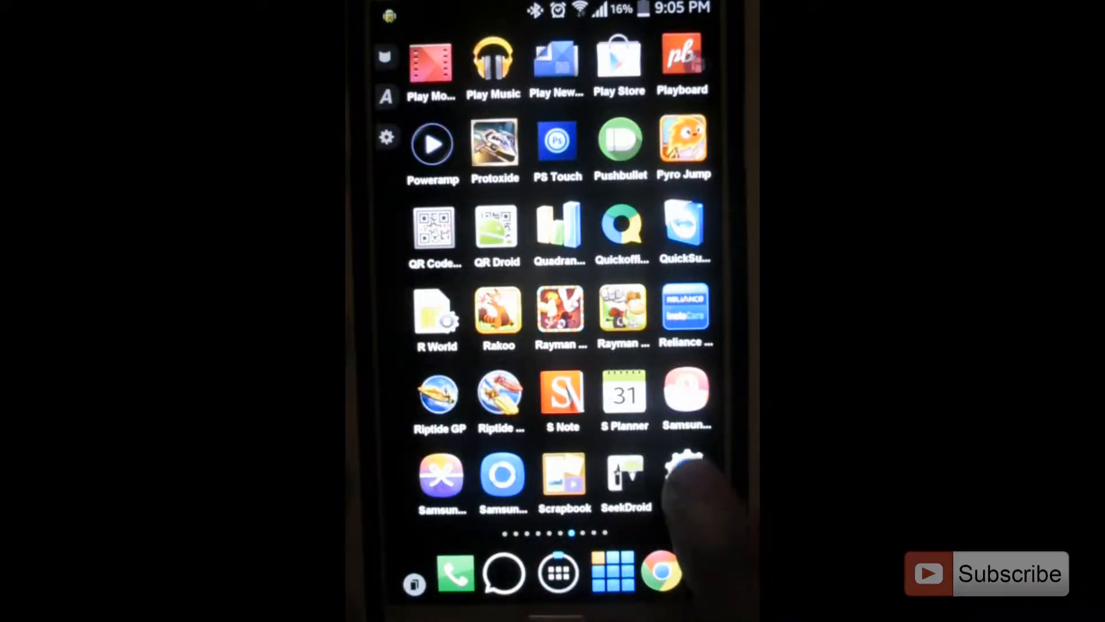
left_click(682, 476)
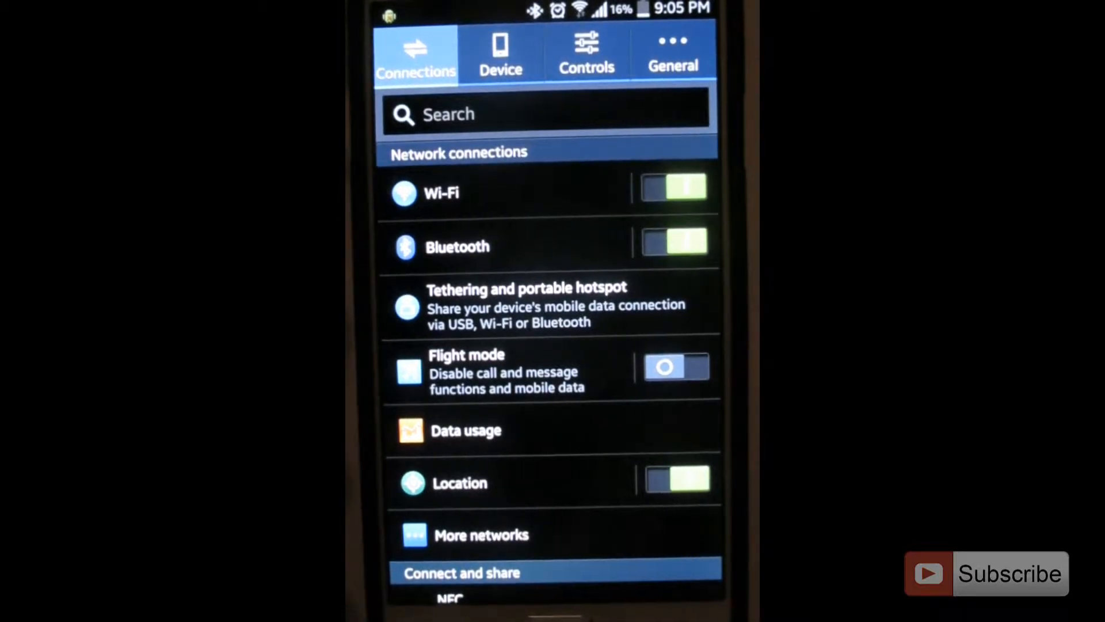
left_click(672, 52)
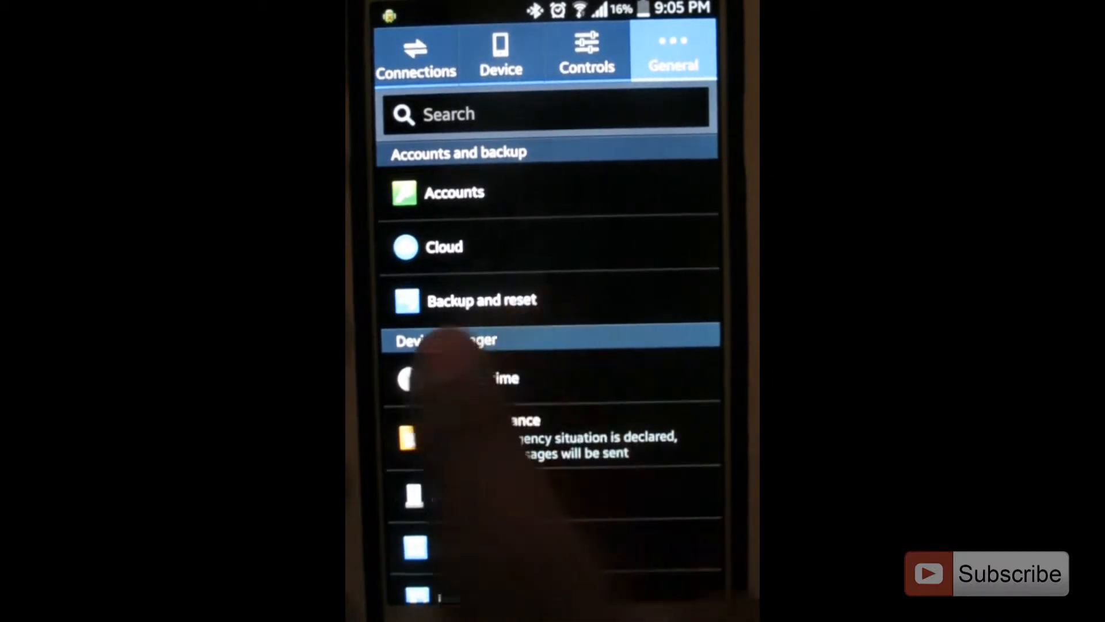
Run Factory data reset from Backup and reset, confirming Reset device and Erase everything
left_click(481, 299)
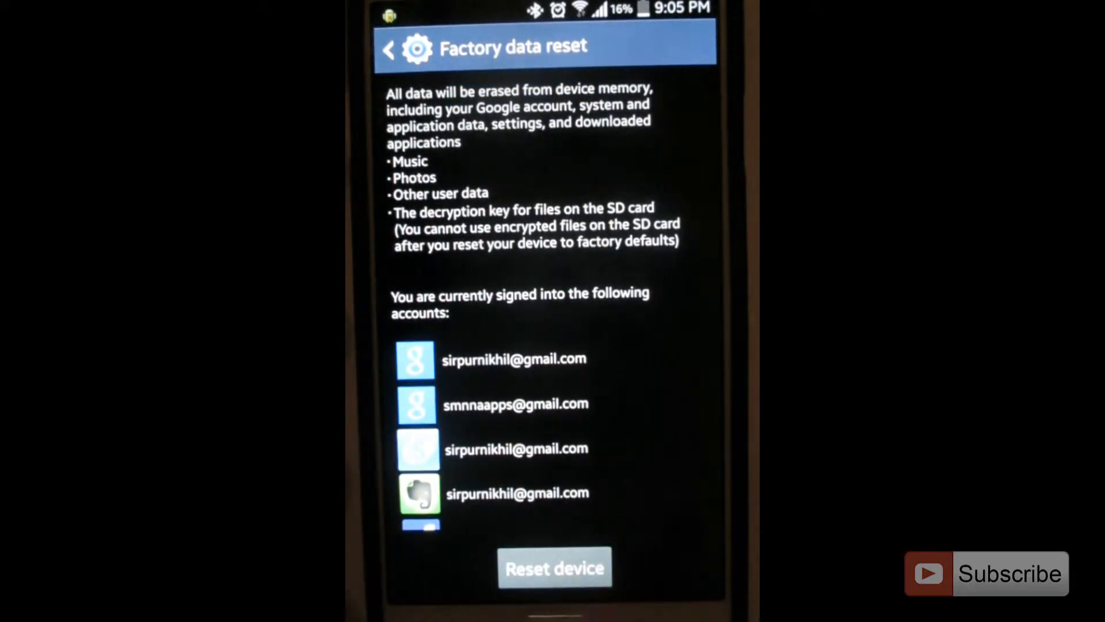
left_click(555, 568)
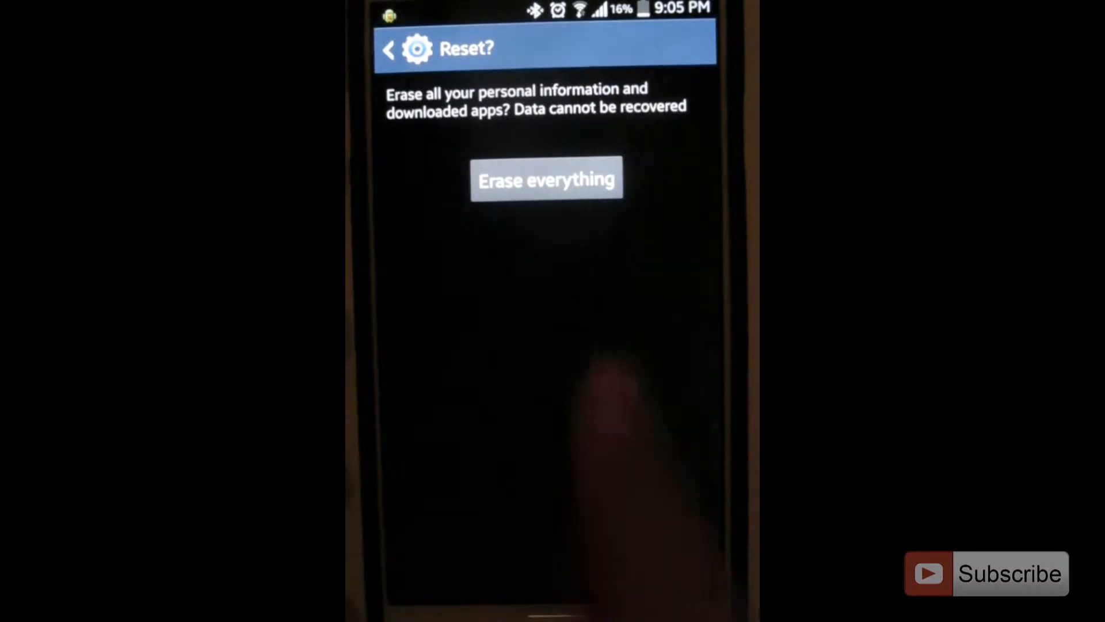
left_click(546, 180)
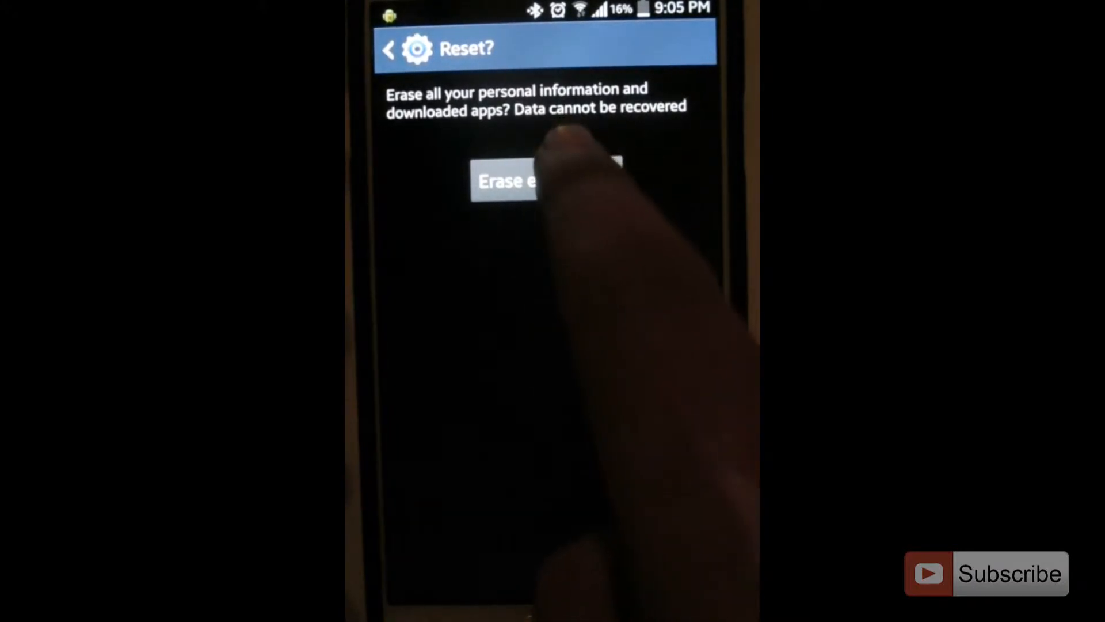
left_click(525, 182)
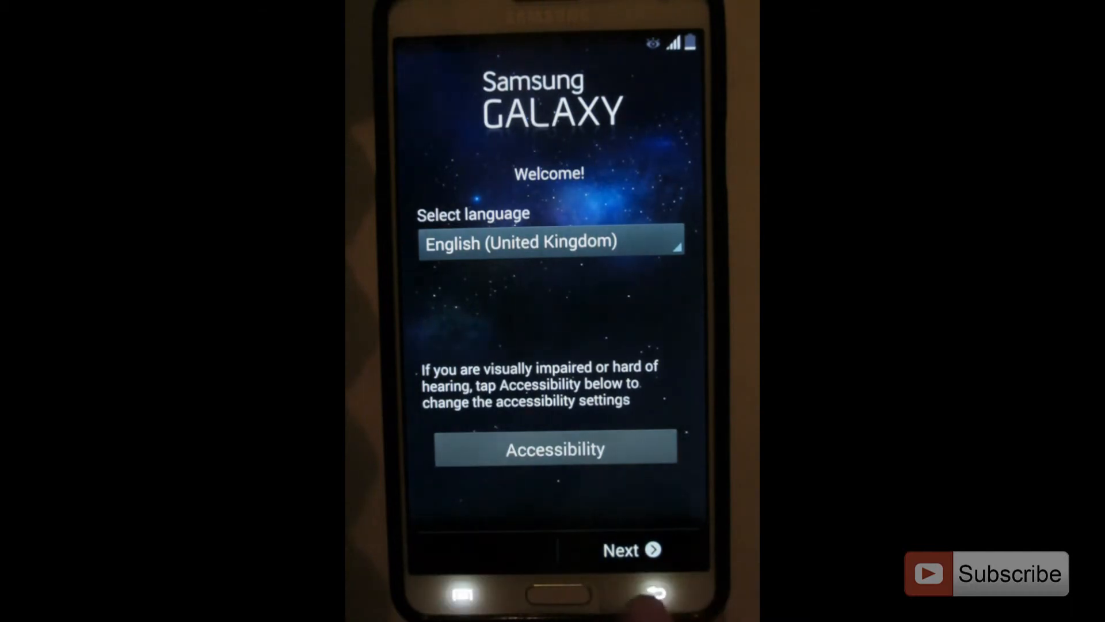
After the reboot, continue past the Welcome language screen to Wi-Fi setup
left_click(630, 549)
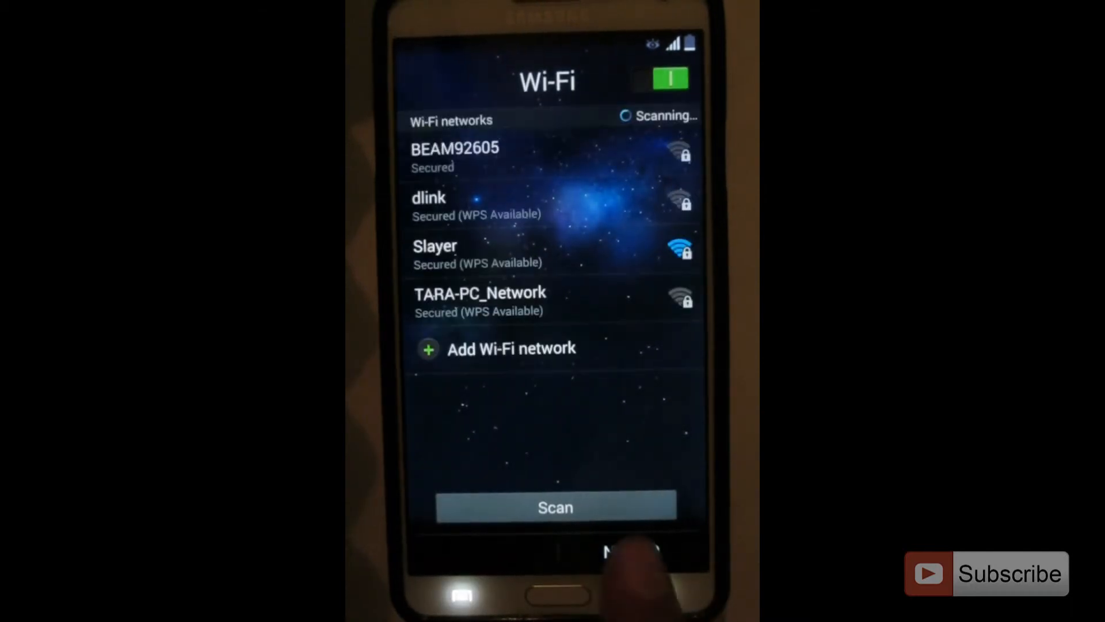